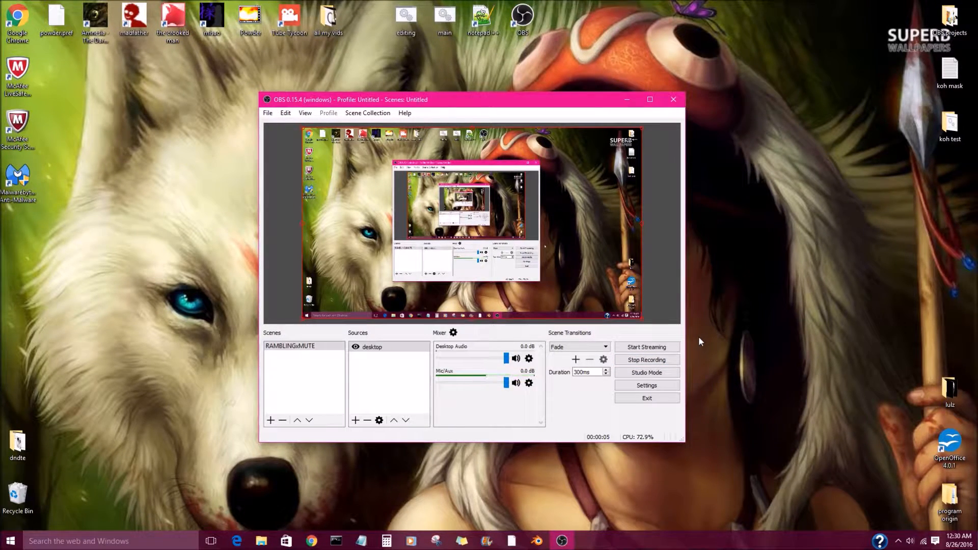
pyautogui.moveTo(749, 361)
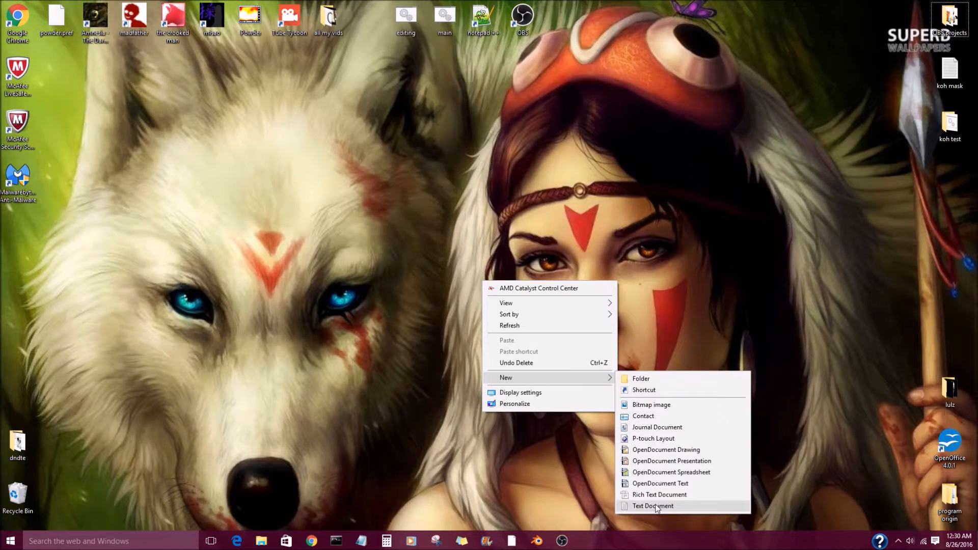
# Create a new text document on the desktop and open it empty in Notepad
pyautogui.click(652, 506)
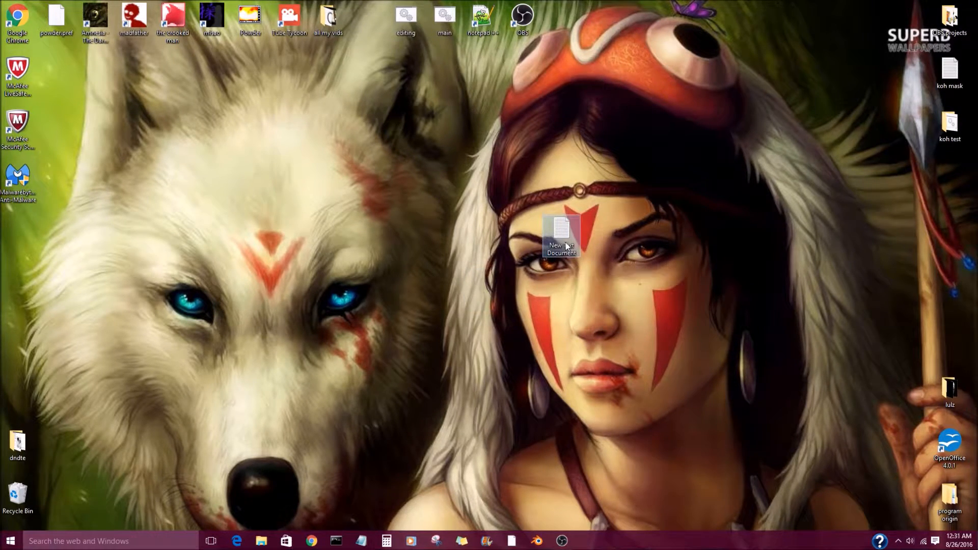
pyautogui.doubleClick(561, 234)
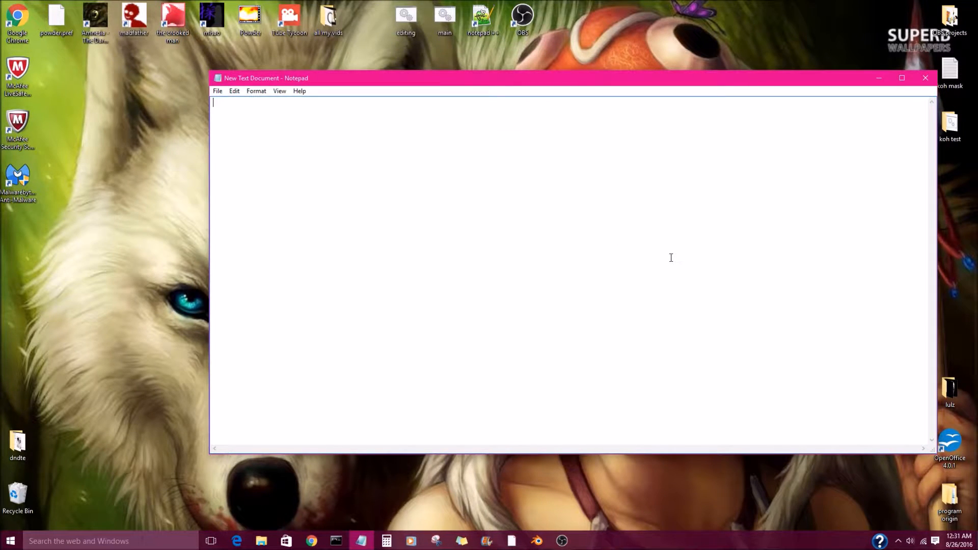
pyautogui.write('@')
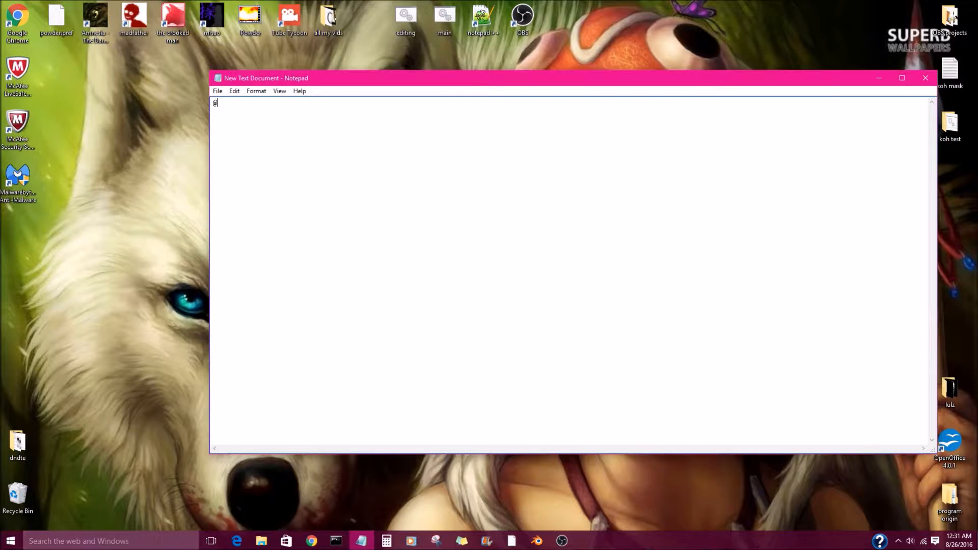
pyautogui.write('echo off')
pyautogui.write('set')
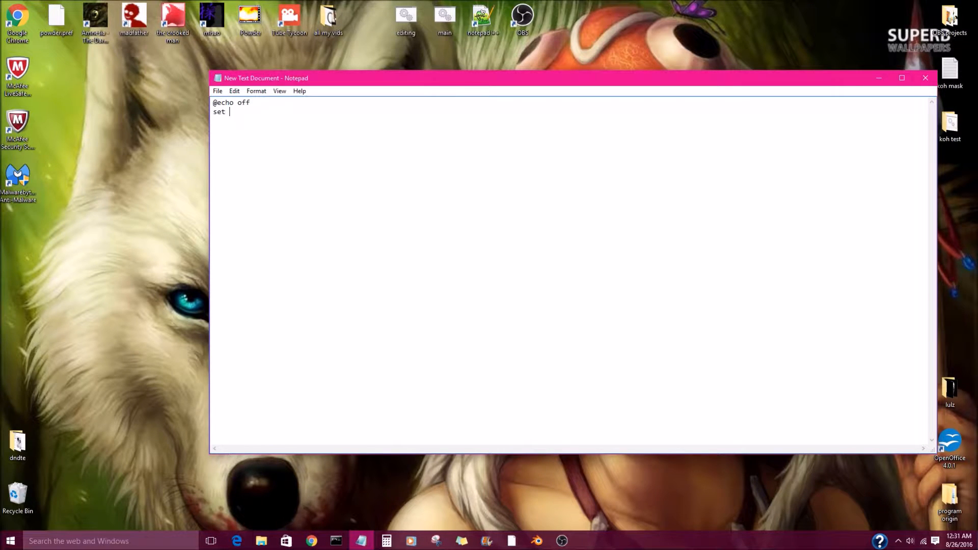
pyautogui.write('broswer')
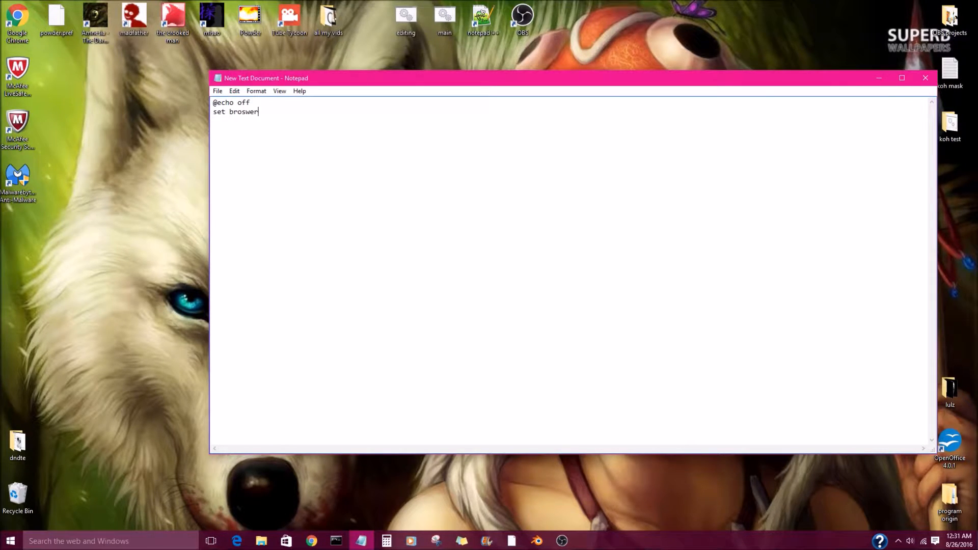
pyautogui.press('Backspace')
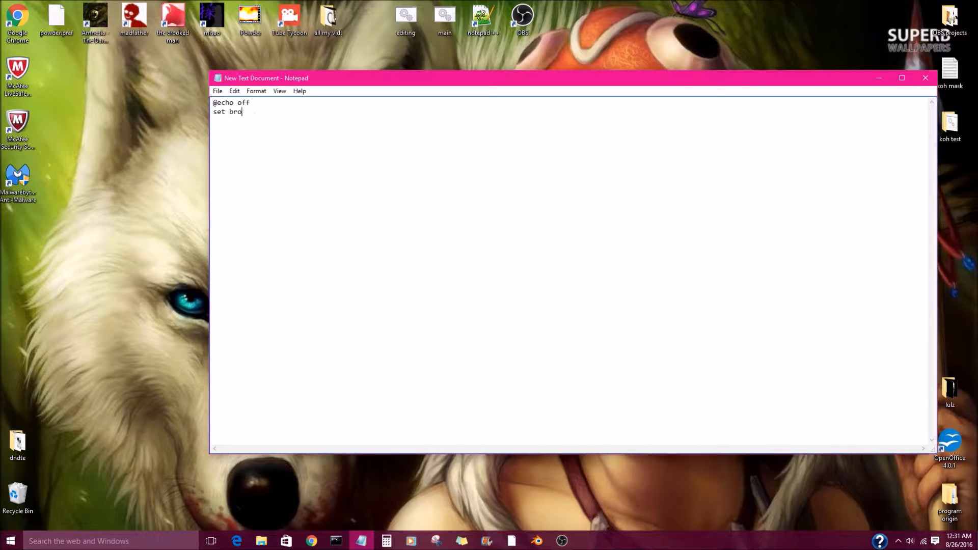
pyautogui.write('wser')
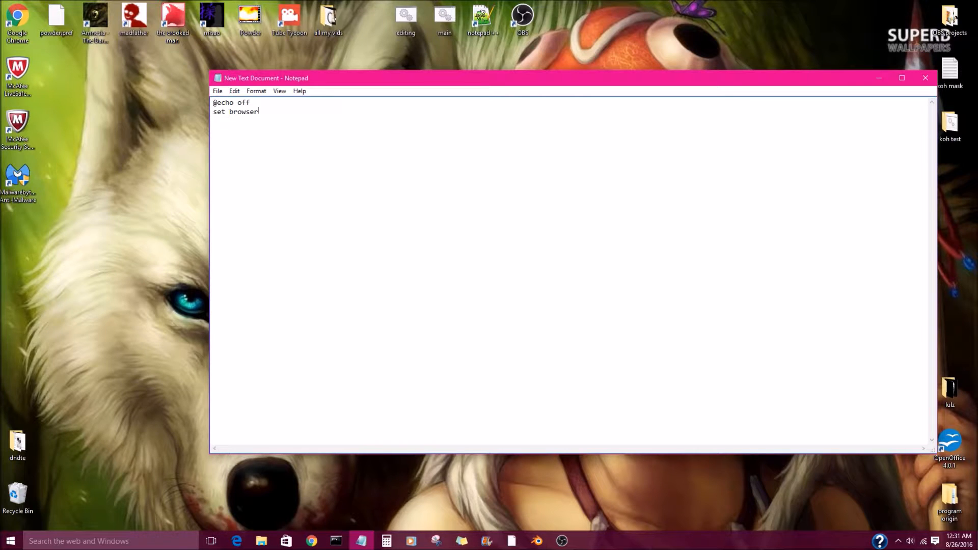
pyautogui.write('=')
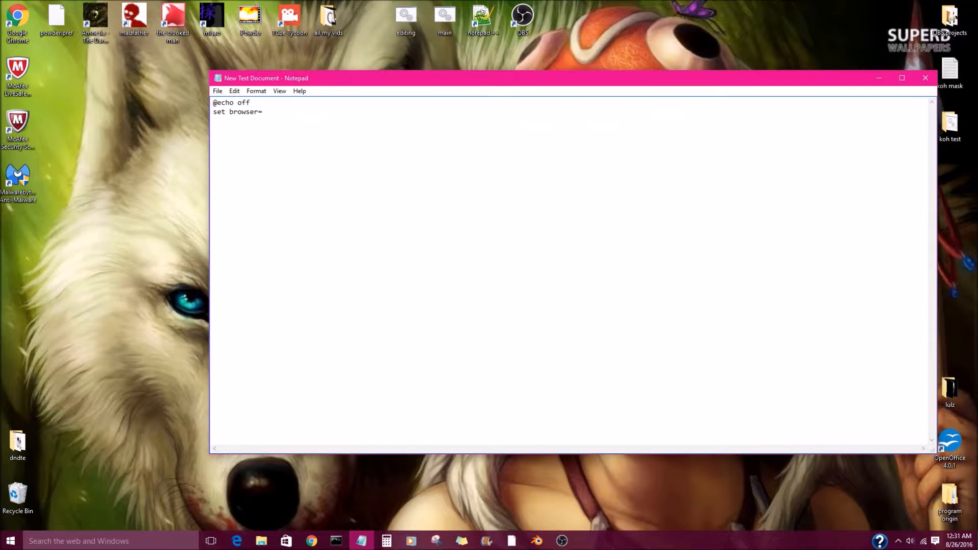
pyautogui.write('chrome')
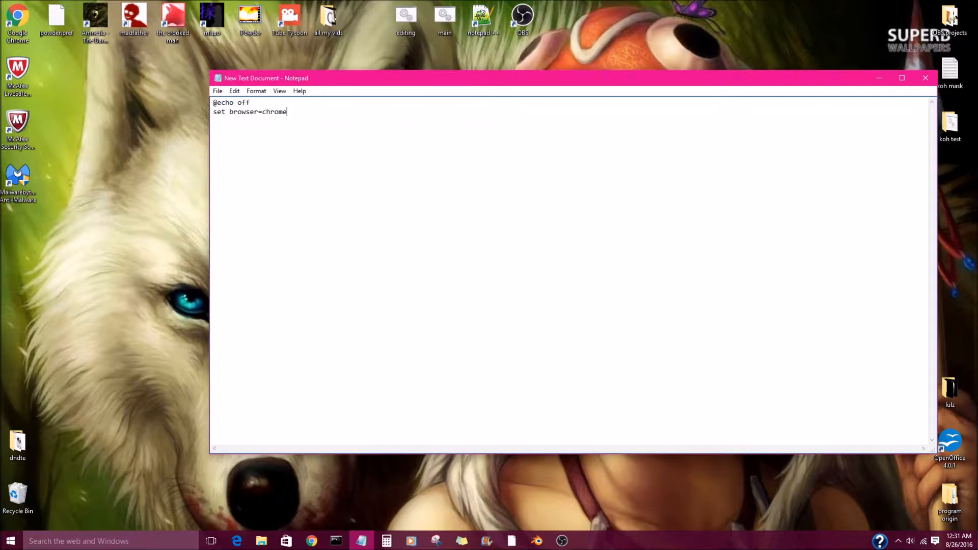
pyautogui.write('.exe')
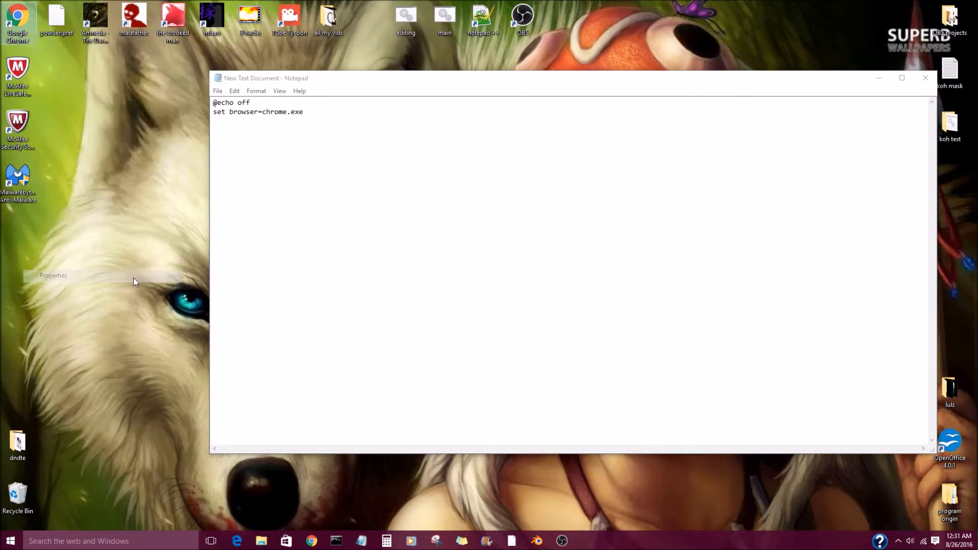
pyautogui.click(52, 275)
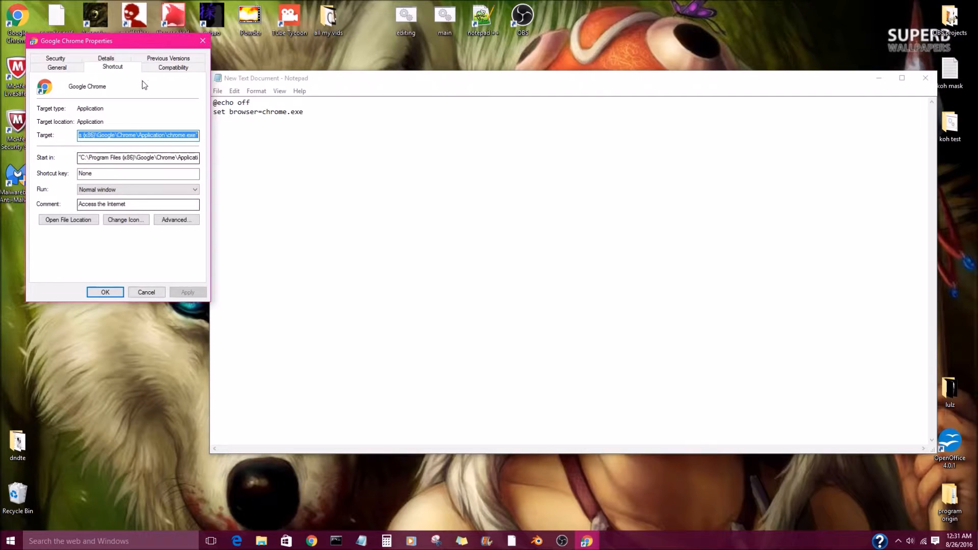
pyautogui.moveTo(70, 164)
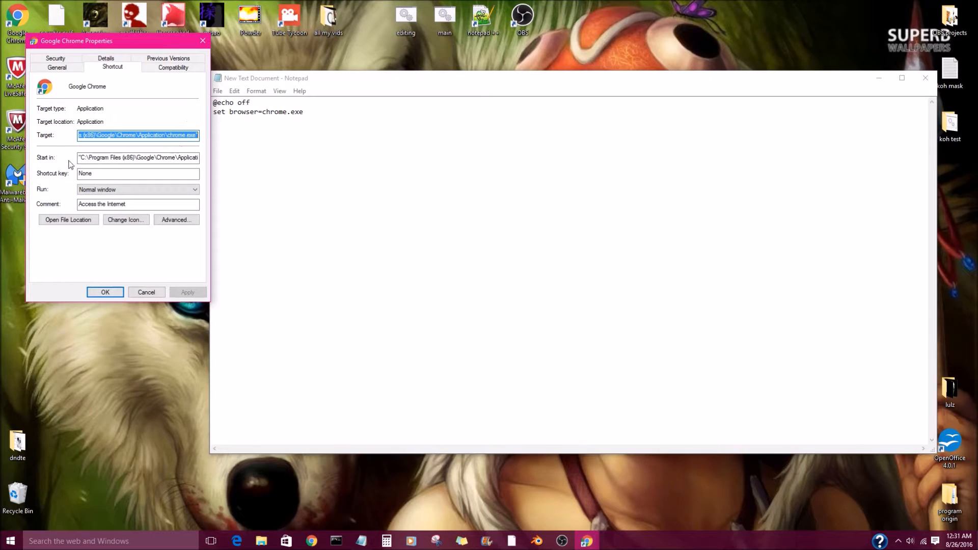
pyautogui.moveTo(104, 147)
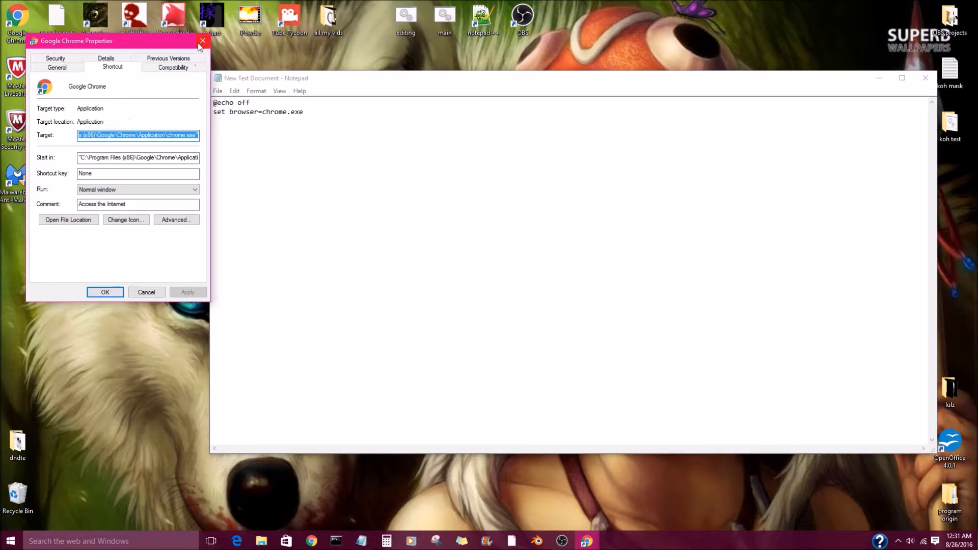
pyautogui.click(202, 41)
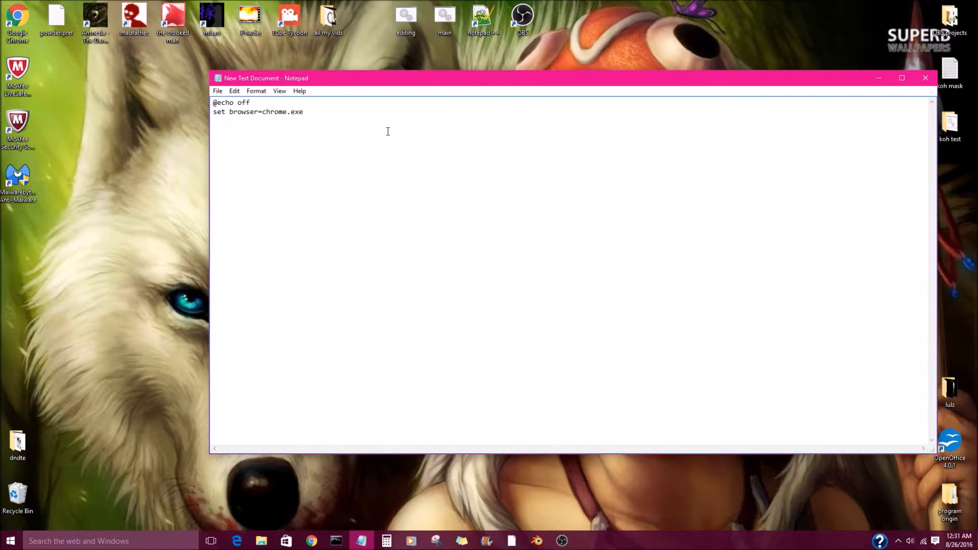
# Write a new line reading 'start %browser% -new-tab ""' below the set browser line
pyautogui.press('Return')
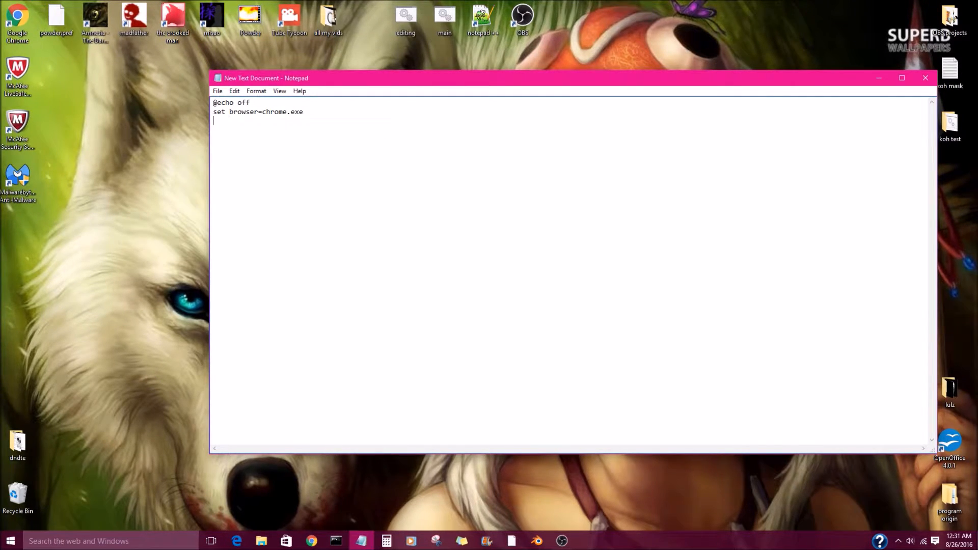
pyautogui.write('st')
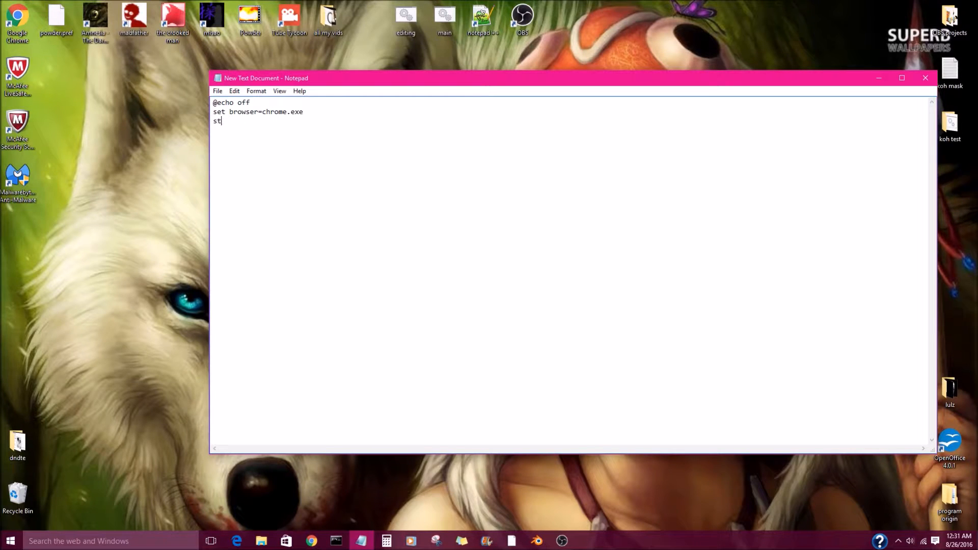
pyautogui.write('art')
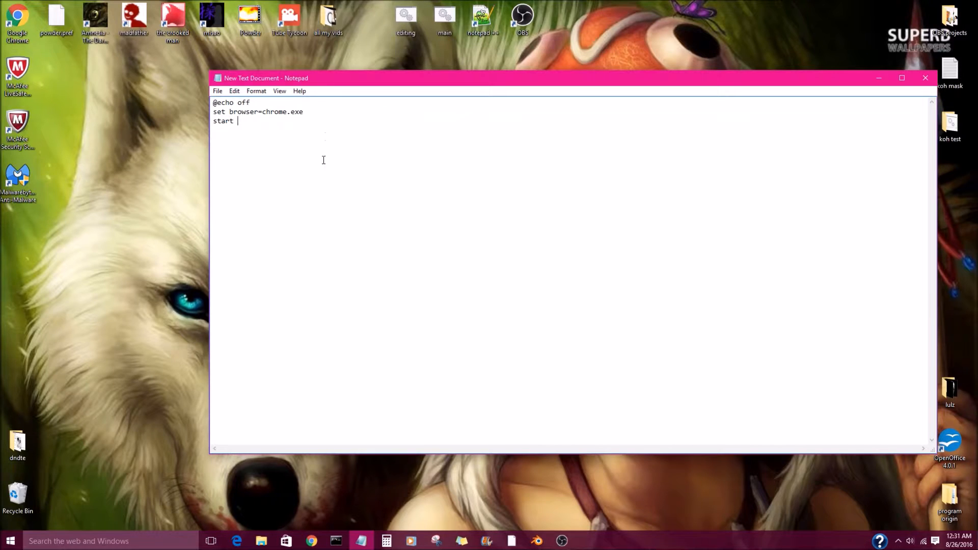
pyautogui.moveTo(226, 113)
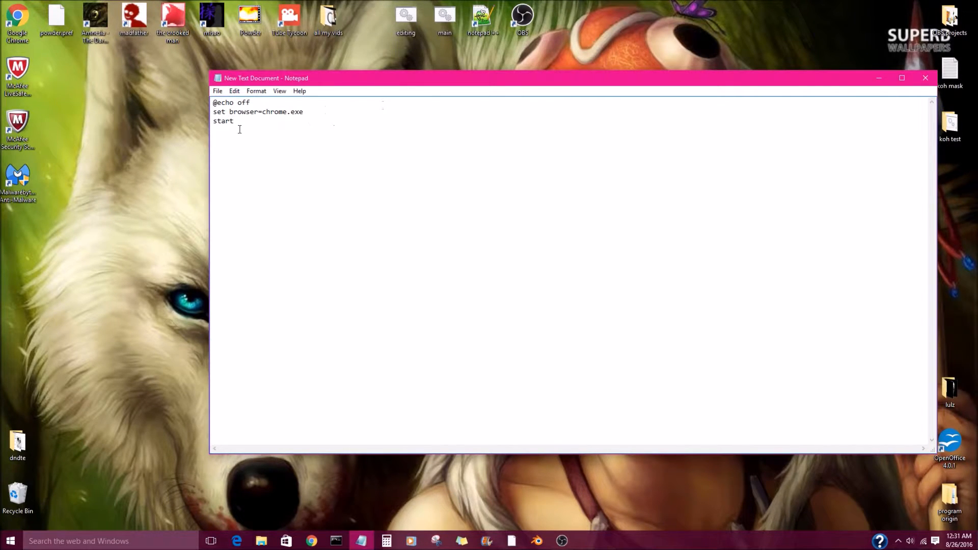
pyautogui.moveTo(579, 170)
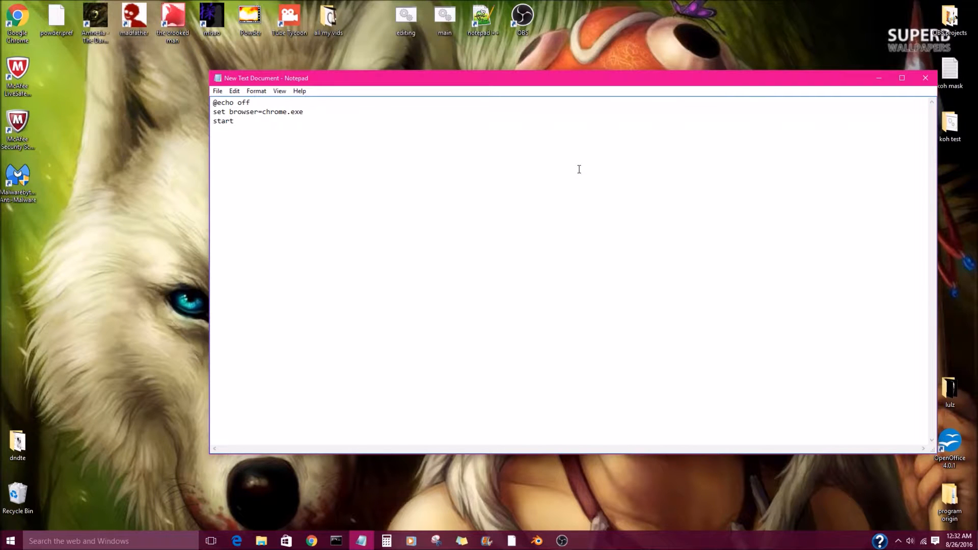
pyautogui.write('%brow')
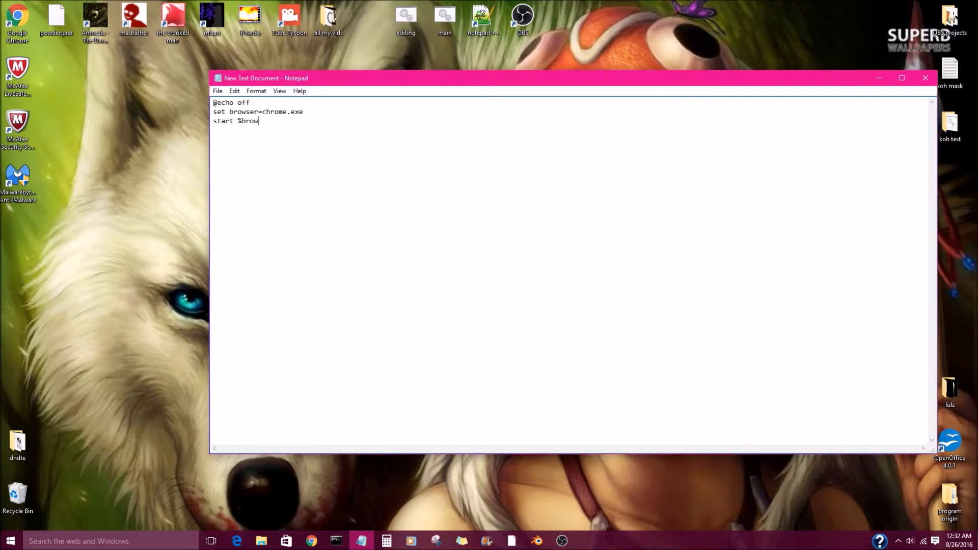
pyautogui.write('ser%')
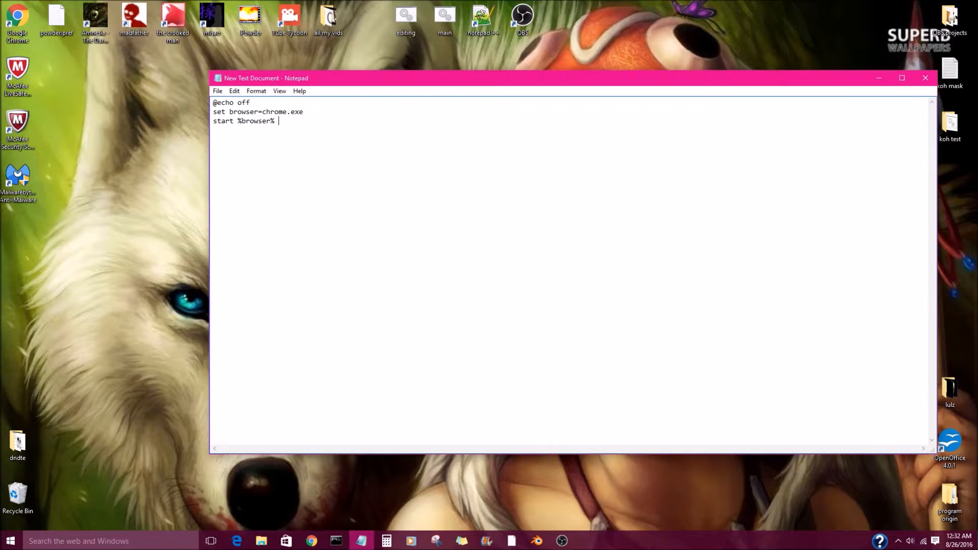
pyautogui.write('-new')
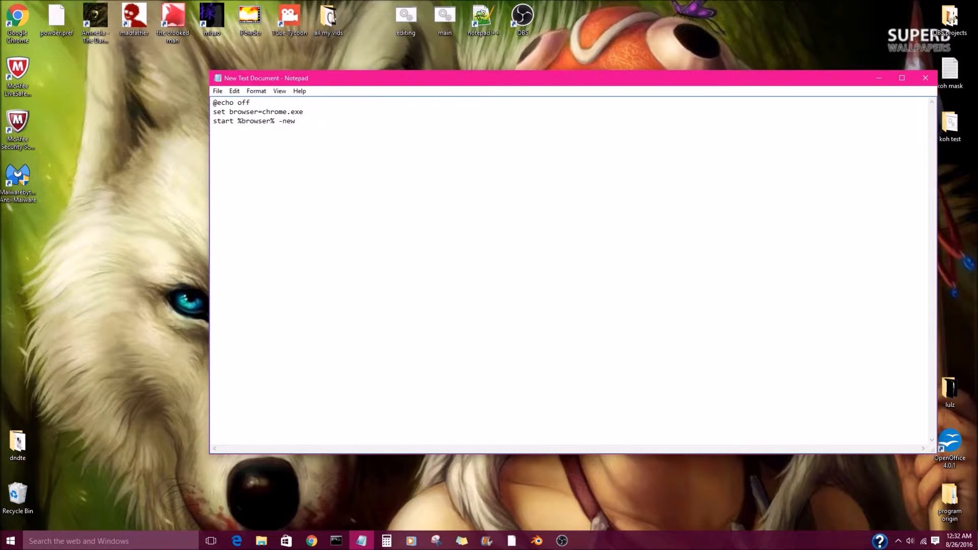
pyautogui.write('-tab')
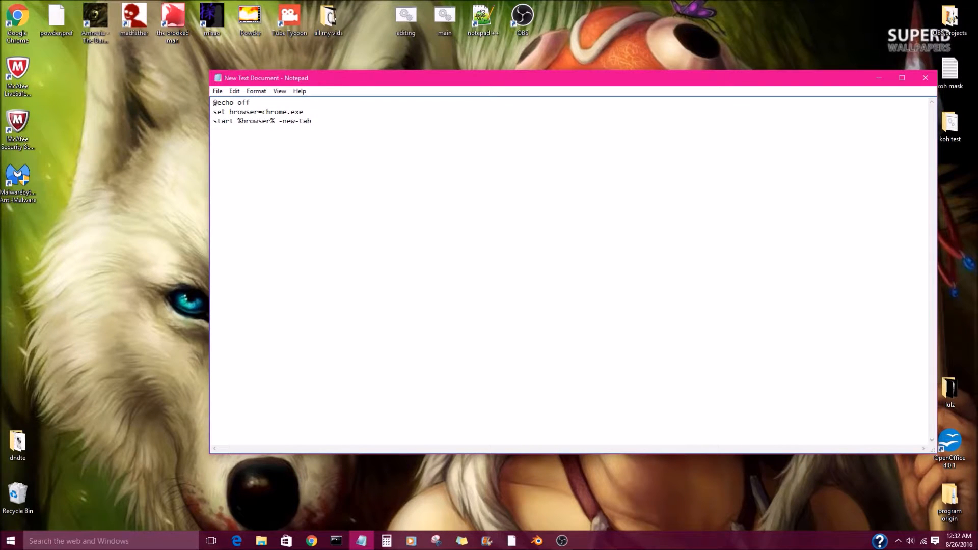
pyautogui.write('""')
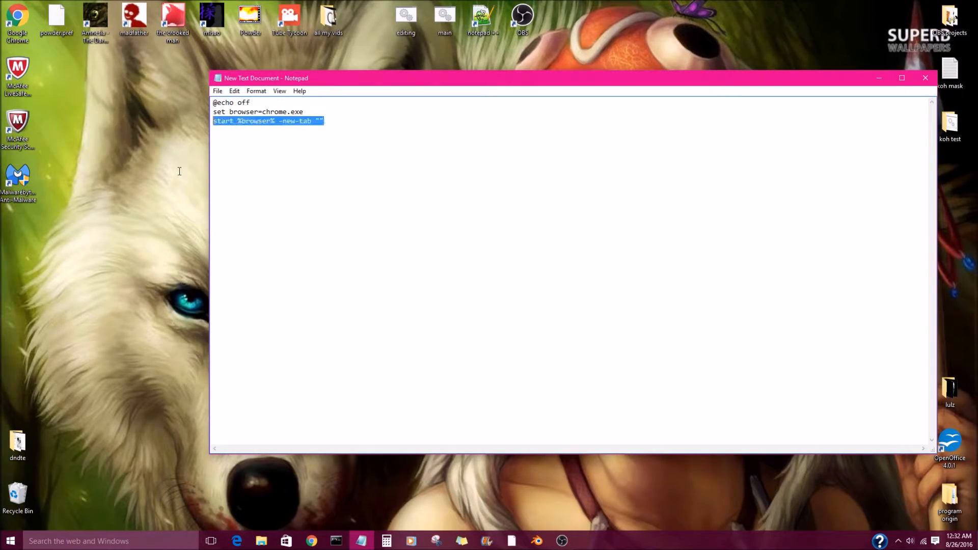
pyautogui.moveTo(193, 176)
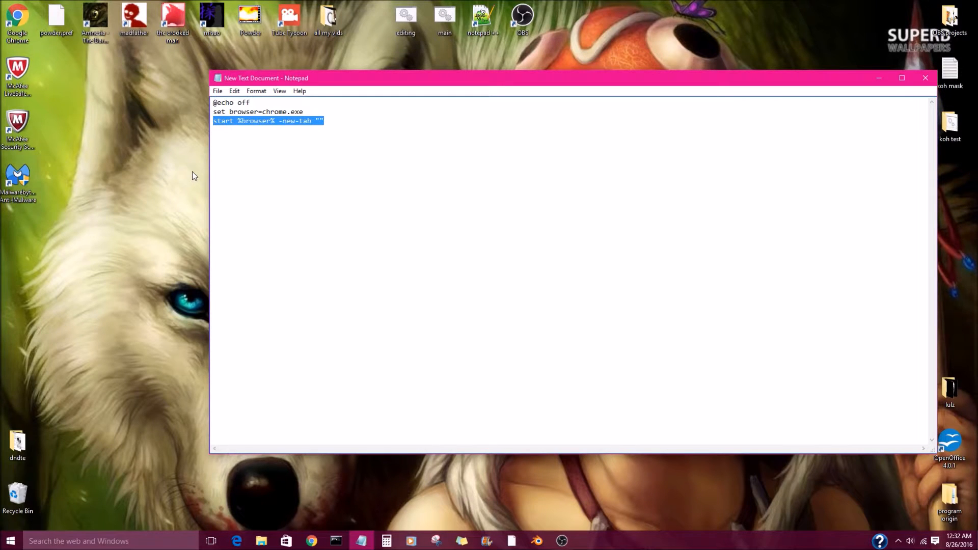
# Duplicate the start line so three identical start %browser% -new-tab "" lines exist
pyautogui.click(324, 121)
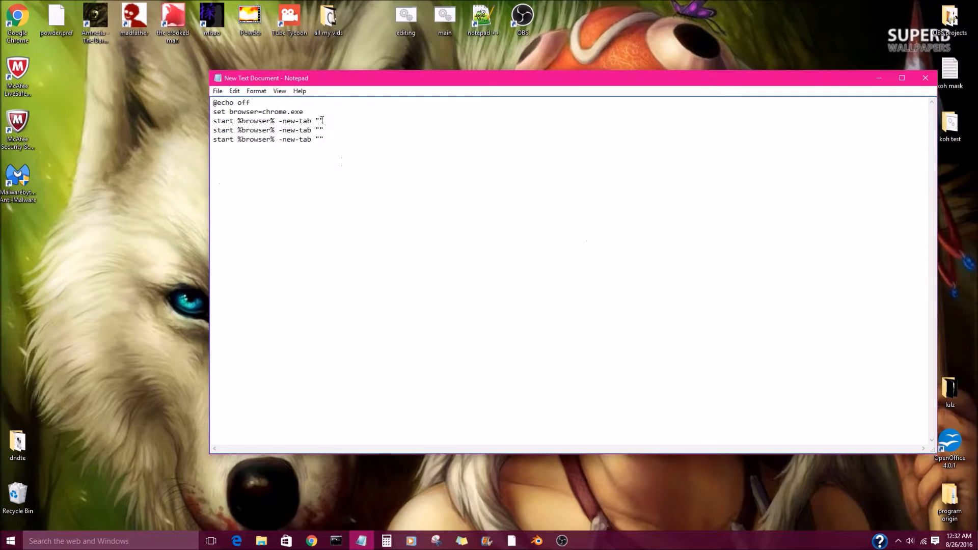
pyautogui.click(324, 140)
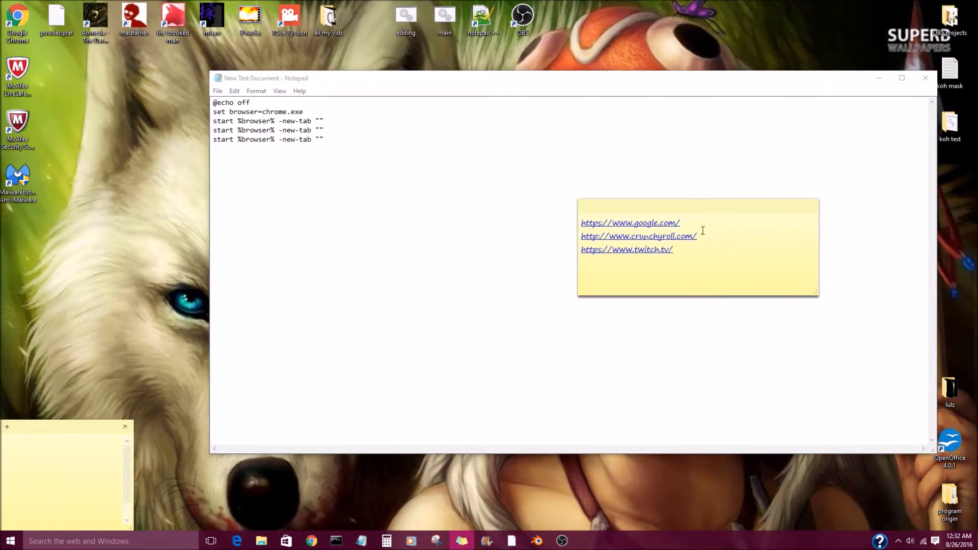
pyautogui.moveTo(722, 235)
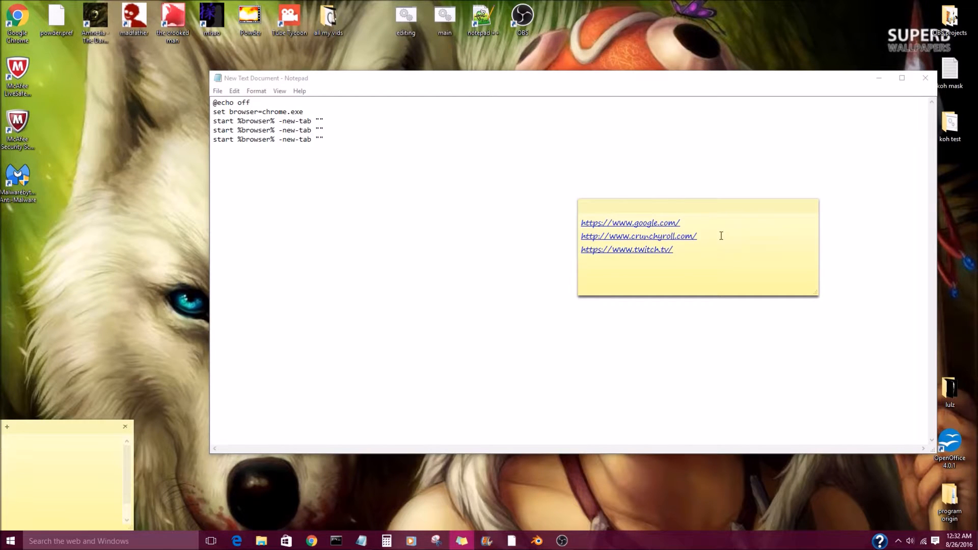
pyautogui.click(682, 224)
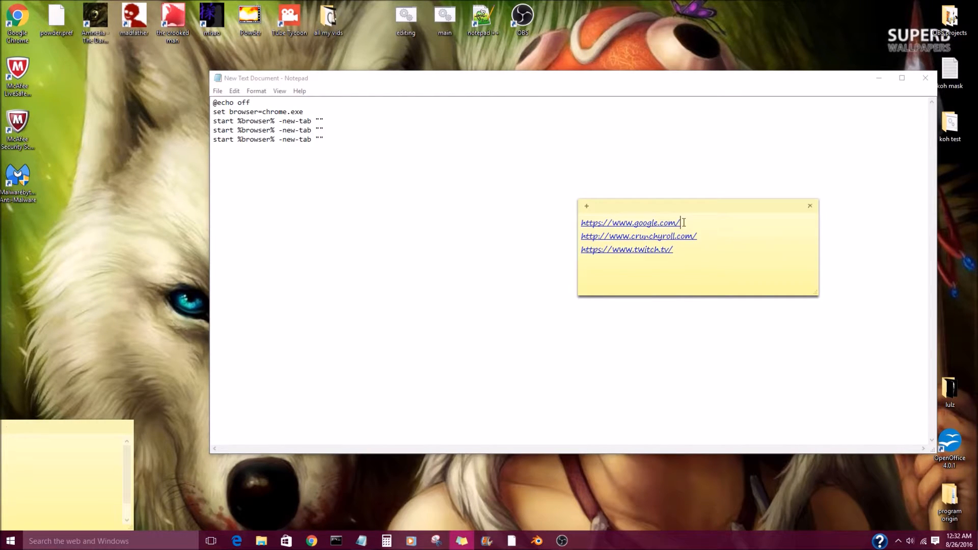
pyautogui.doubleClick(629, 223)
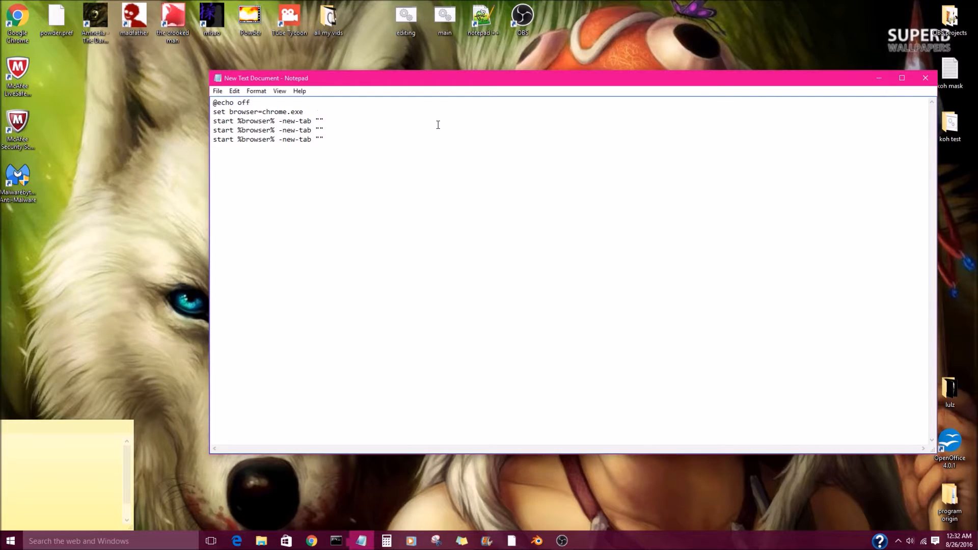
pyautogui.write('https://www.google.com/')
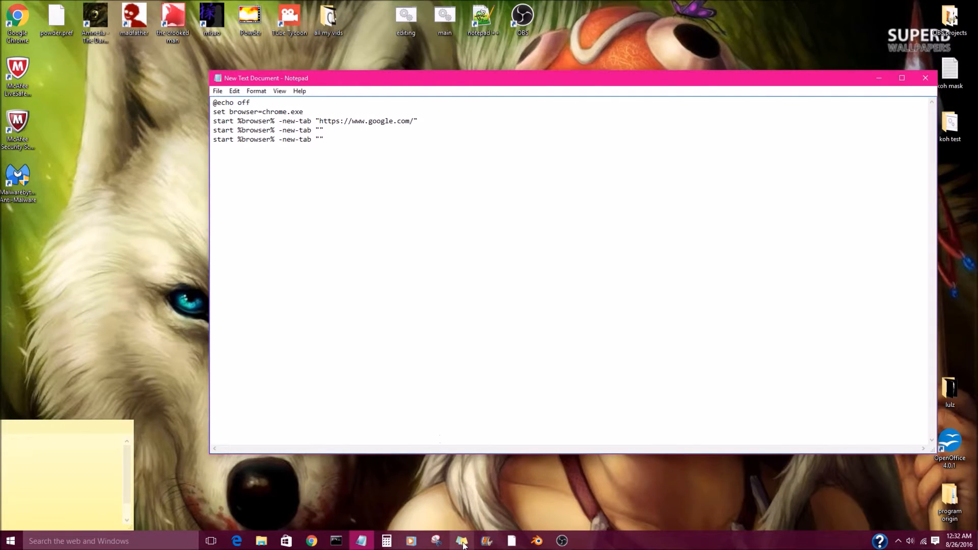
pyautogui.click(462, 542)
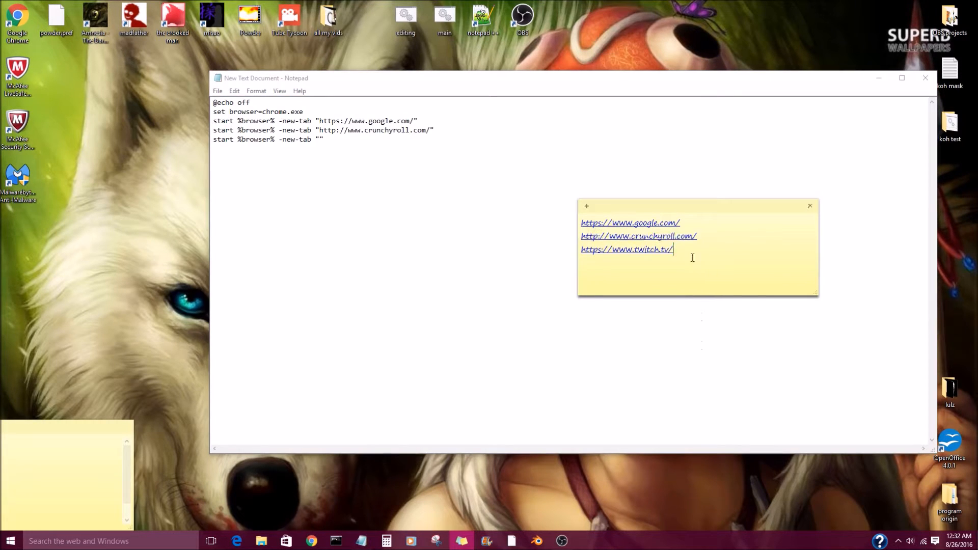
pyautogui.doubleClick(627, 249)
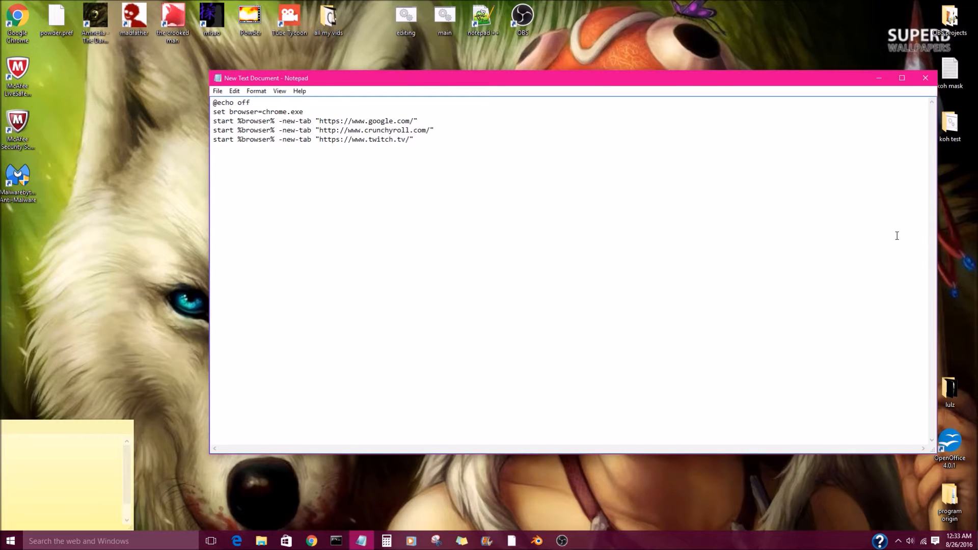
# Close the sticky notes holding the addresses, leaving the five-line script in Notepad
pyautogui.rightClick(461, 541)
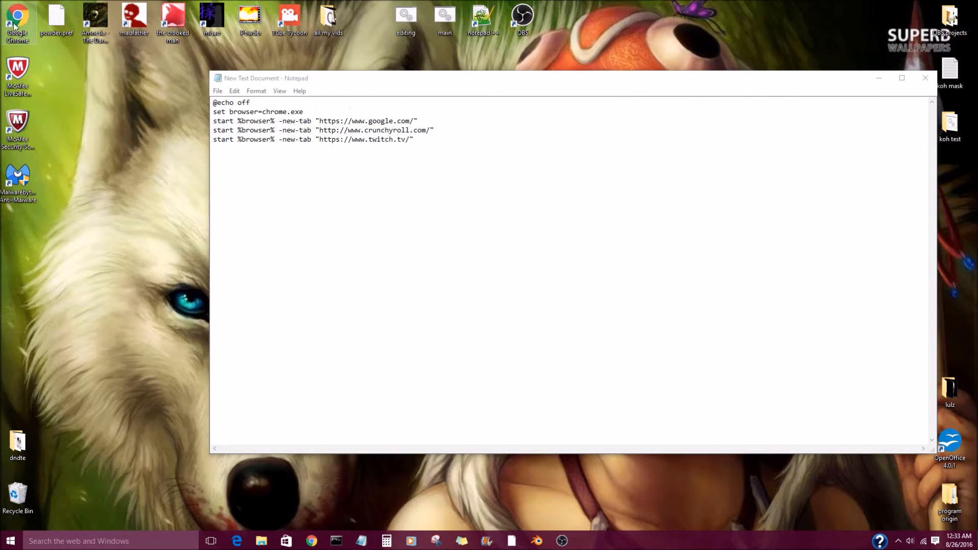
pyautogui.moveTo(30, 41)
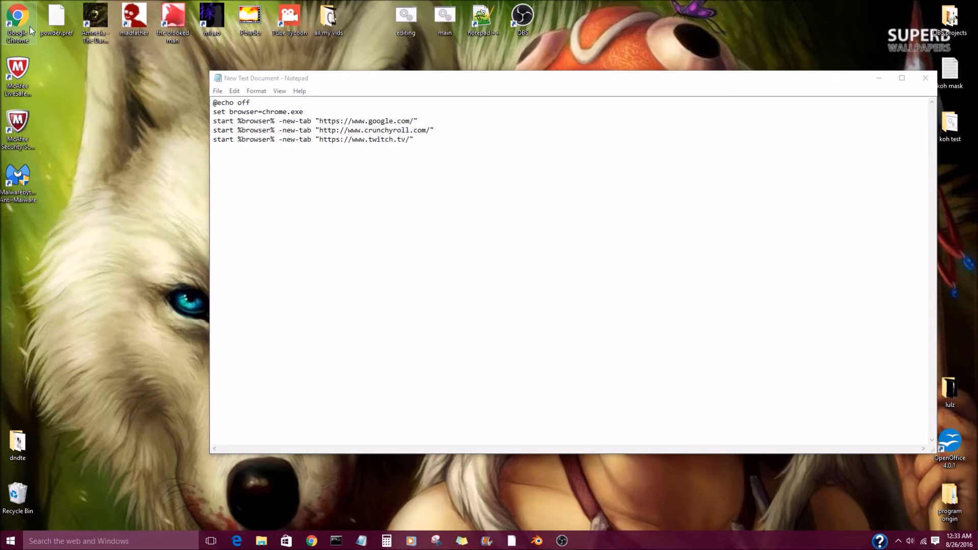
pyautogui.moveTo(302, 90)
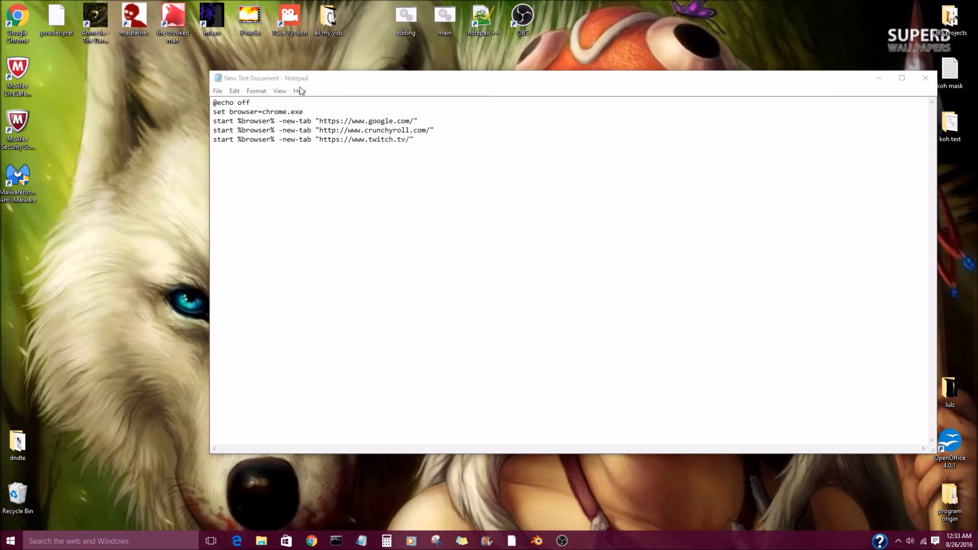
pyautogui.moveTo(171, 110)
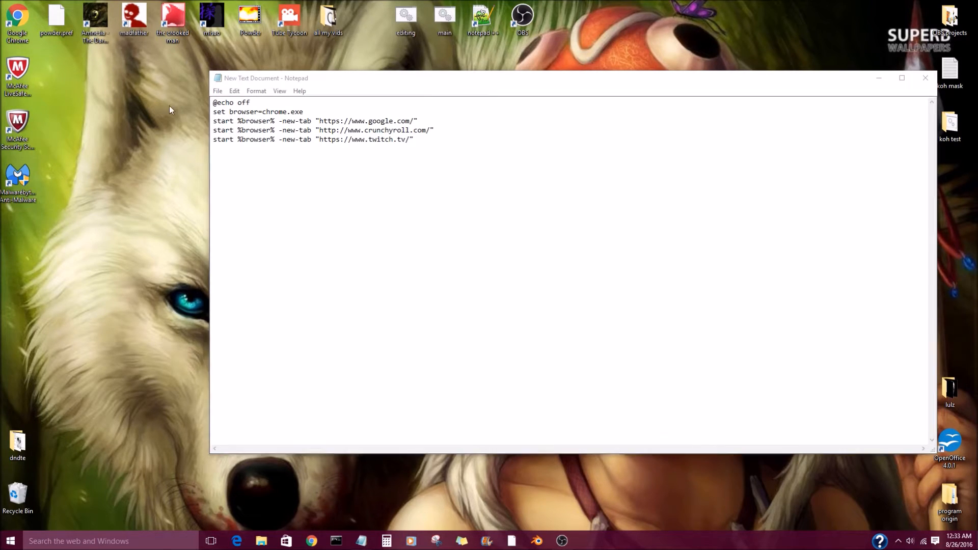
pyautogui.moveTo(270, 112)
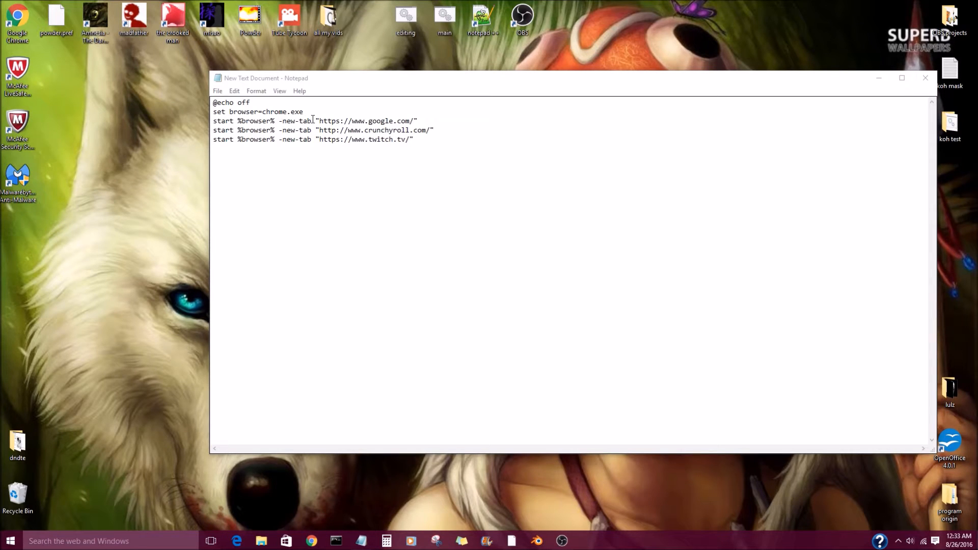
pyautogui.moveTo(429, 188)
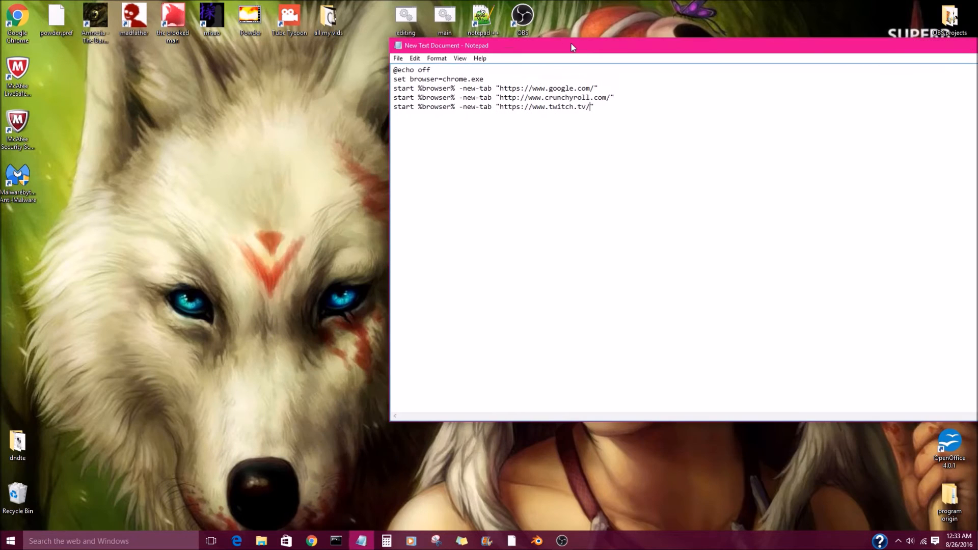
# Bring up Save As for the script, pointed at the Desktop folder
pyautogui.click(399, 58)
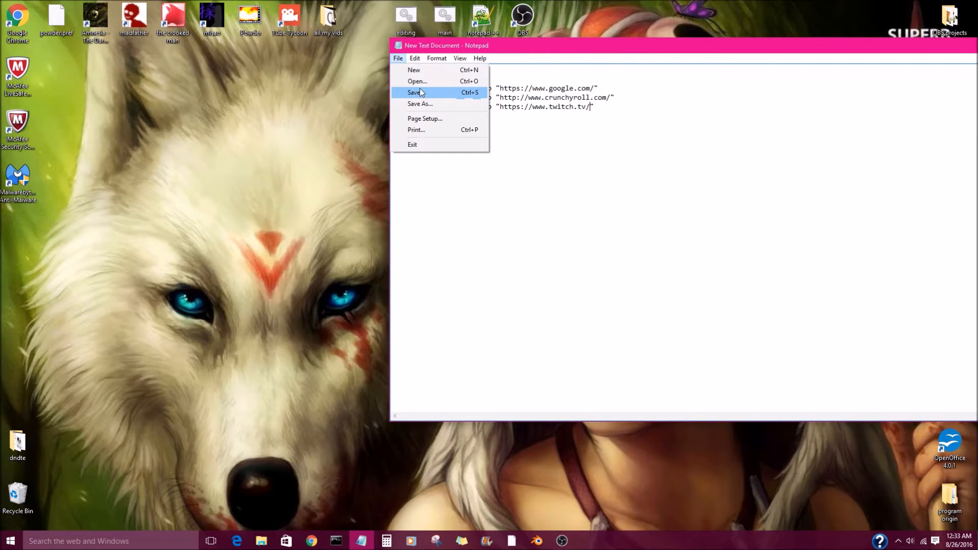
pyautogui.moveTo(530, 110)
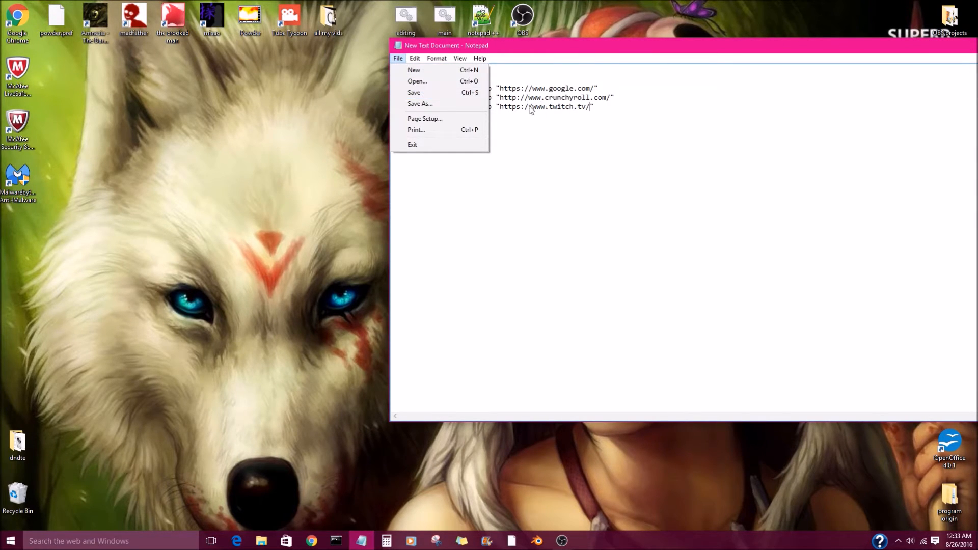
pyautogui.click(419, 104)
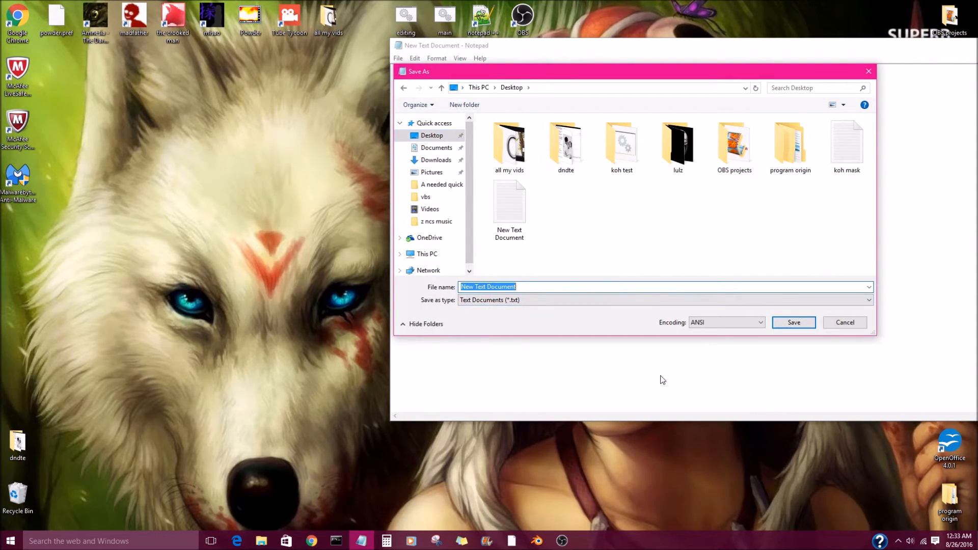
# Name the file something.bat, fixing the typo, and save it to the Desktop
pyautogui.write('soemhing')
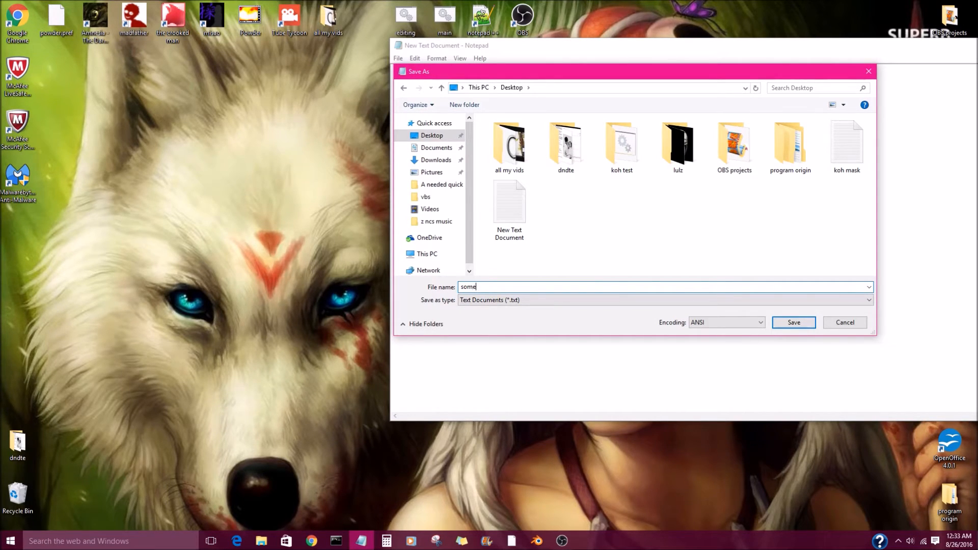
pyautogui.write('th')
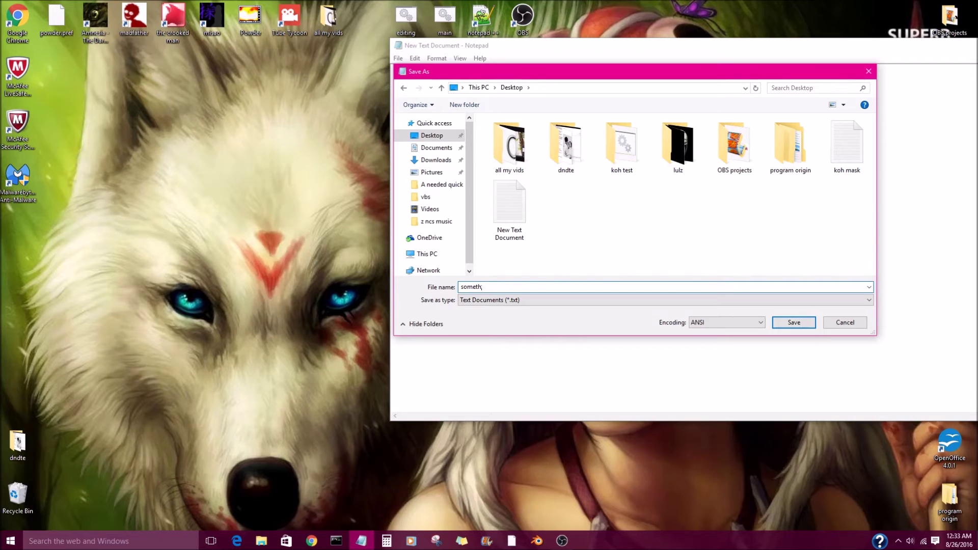
pyautogui.write('ing')
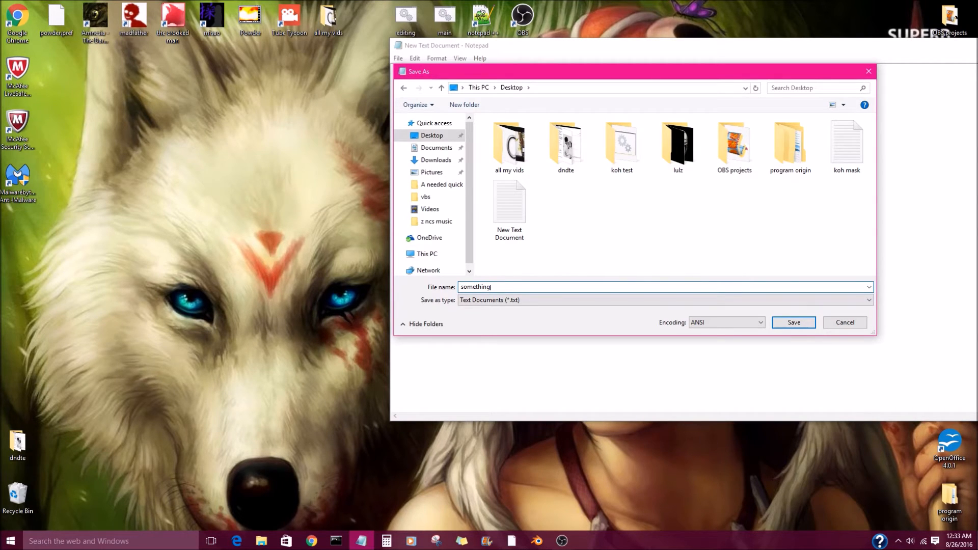
pyautogui.write('.bat')
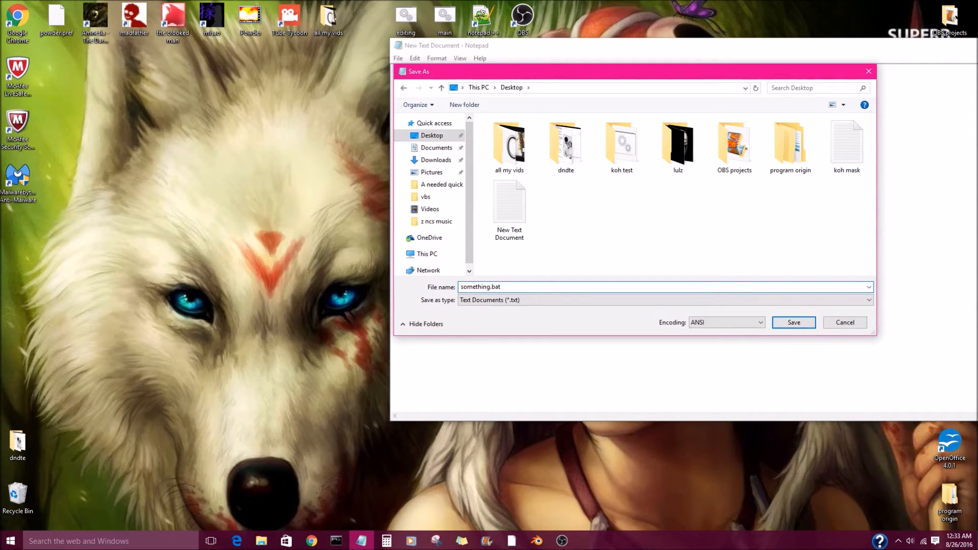
pyautogui.doubleClick(495, 286)
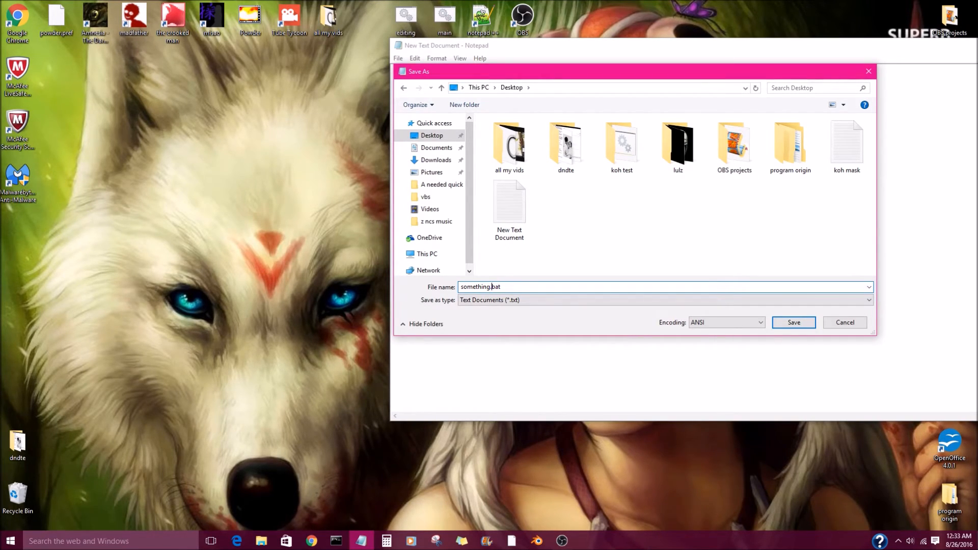
pyautogui.click(794, 323)
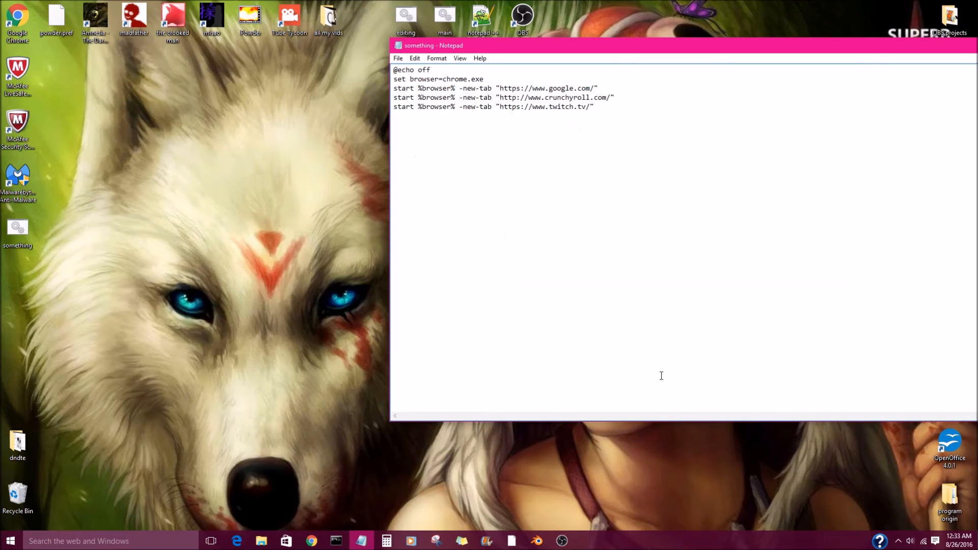
pyautogui.moveTo(904, 49)
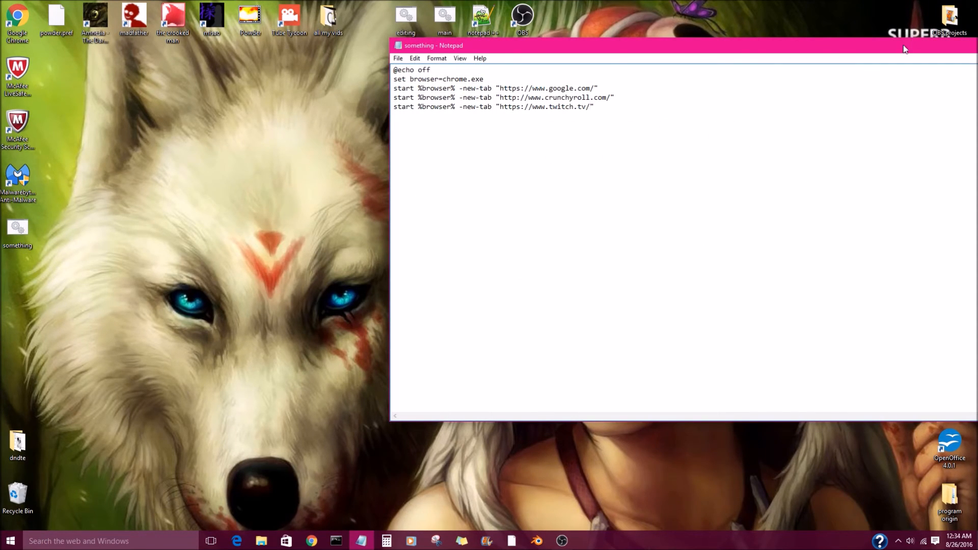